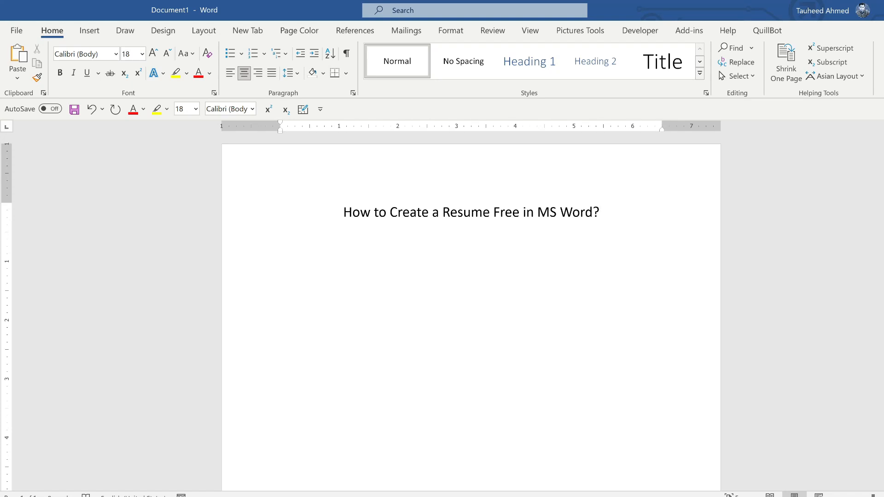
Leave the document and open the full New templates gallery via File
{"action": "left_click", "coordinate": [600, 212]}
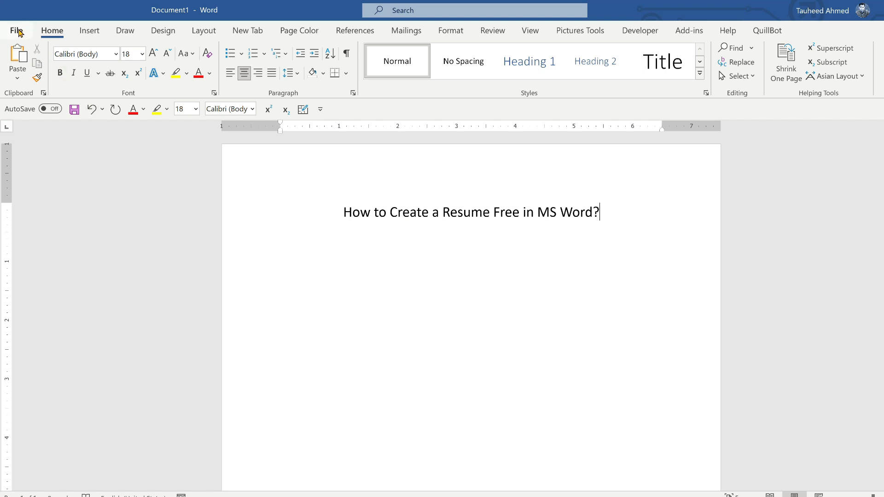
{"action": "left_click", "coordinate": [16, 30]}
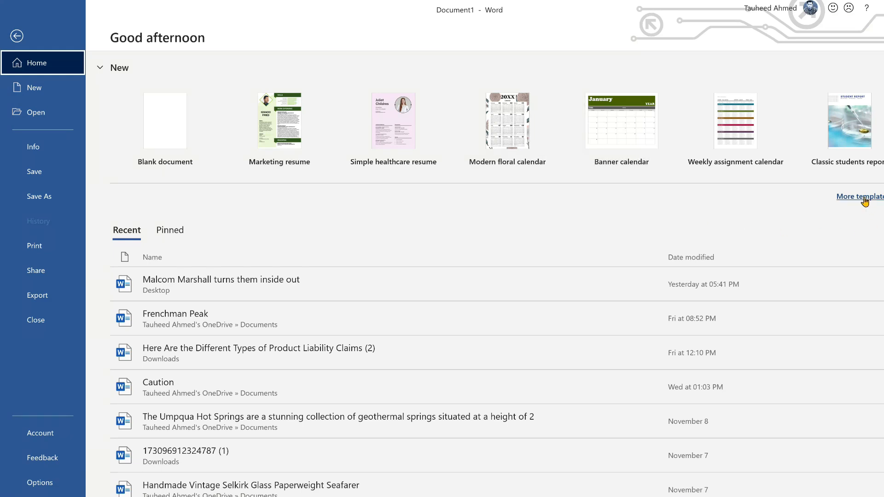
{"action": "left_click", "coordinate": [35, 88]}
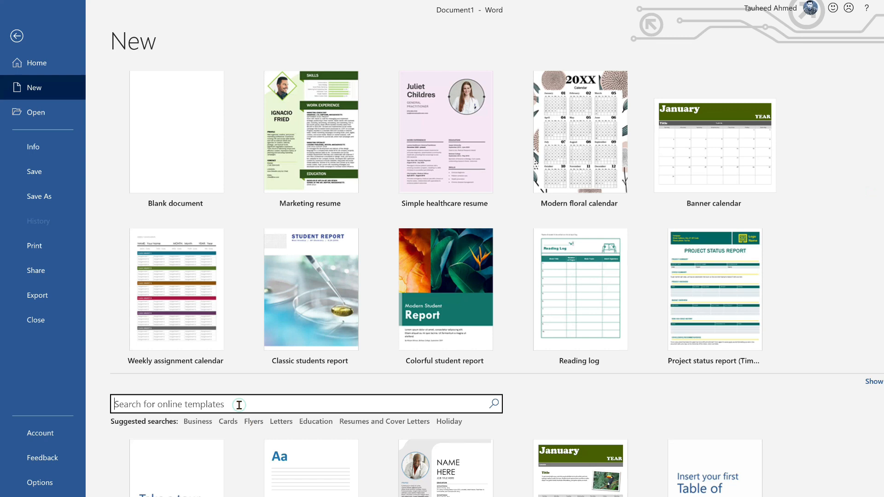
Search the online templates for 'resume'
{"action": "type", "text": "res"}
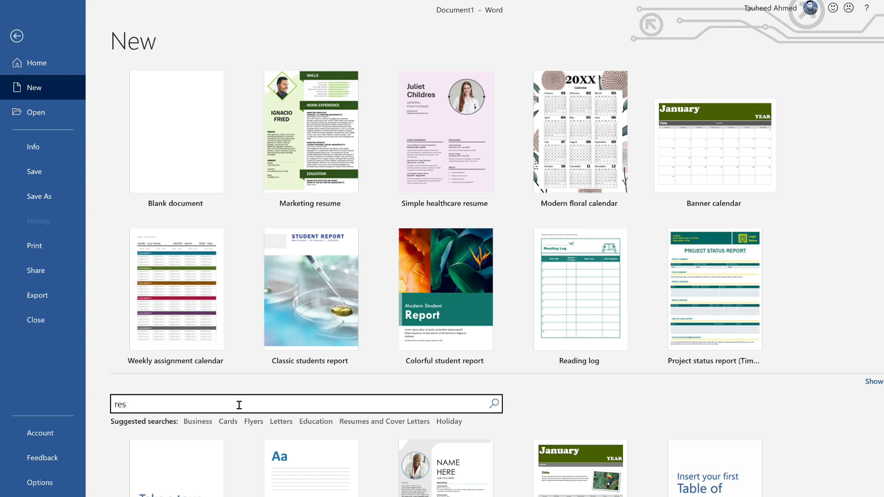
{"action": "type", "text": "ume"}
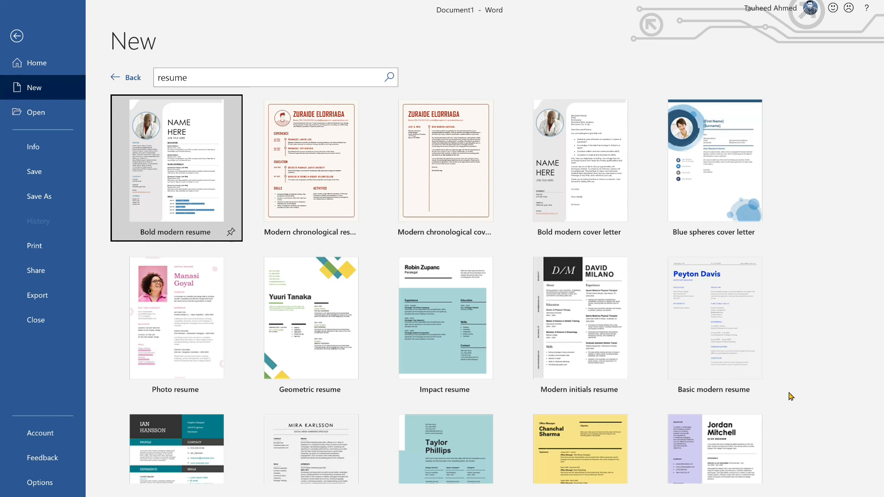
{"action": "mouse_move", "coordinate": [858, 337]}
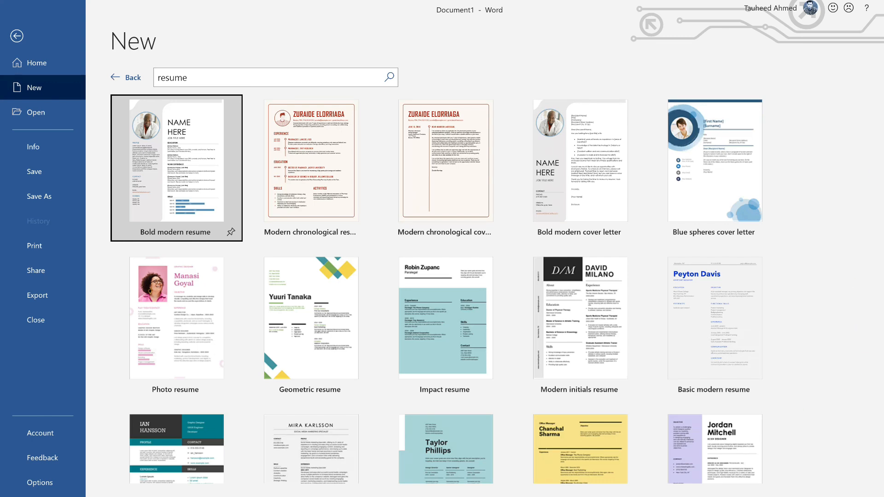
Scroll to the White minimalist graphic designer resume and create a document from it
{"action": "scroll", "scroll_direction": "down", "scroll_amount": 3}
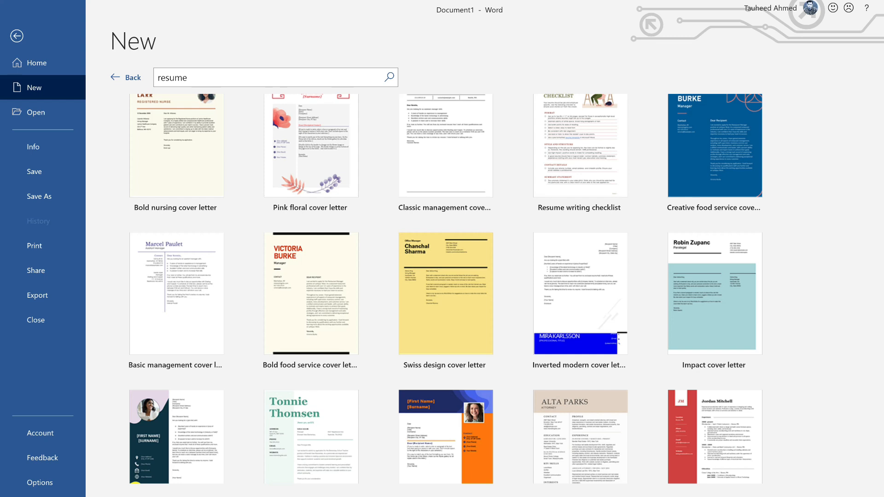
{"action": "scroll", "scroll_direction": "down", "scroll_amount": 3}
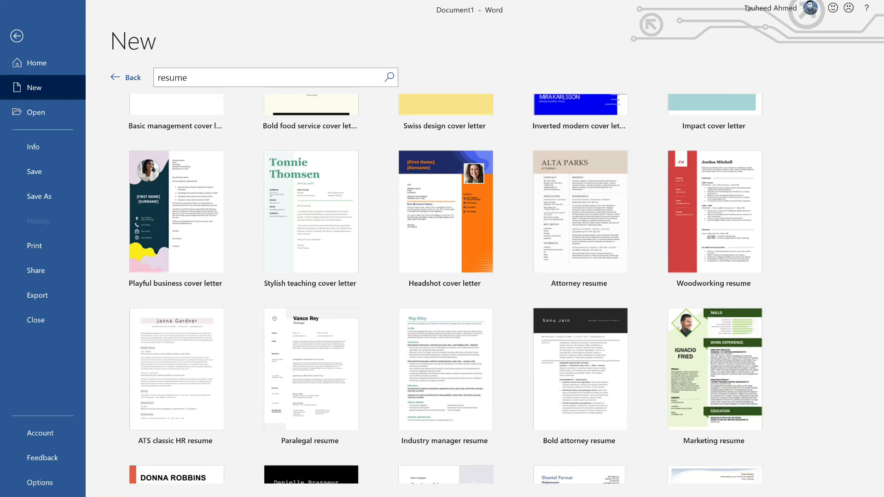
{"action": "scroll", "scroll_direction": "down", "scroll_amount": 3}
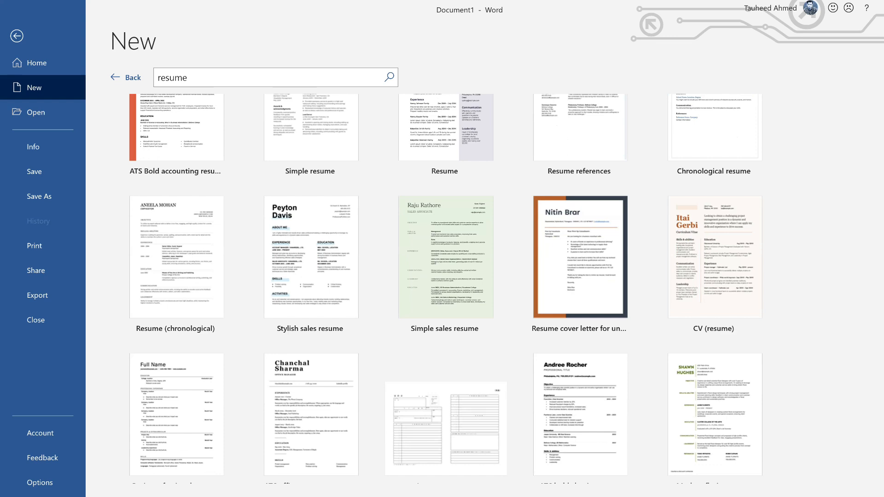
{"action": "scroll", "scroll_direction": "down", "scroll_amount": 3}
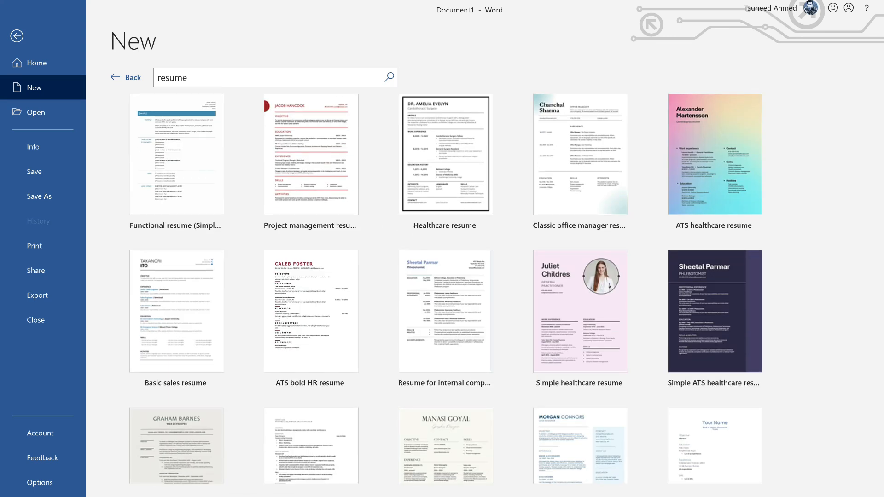
{"action": "scroll", "scroll_direction": "down", "scroll_amount": 3}
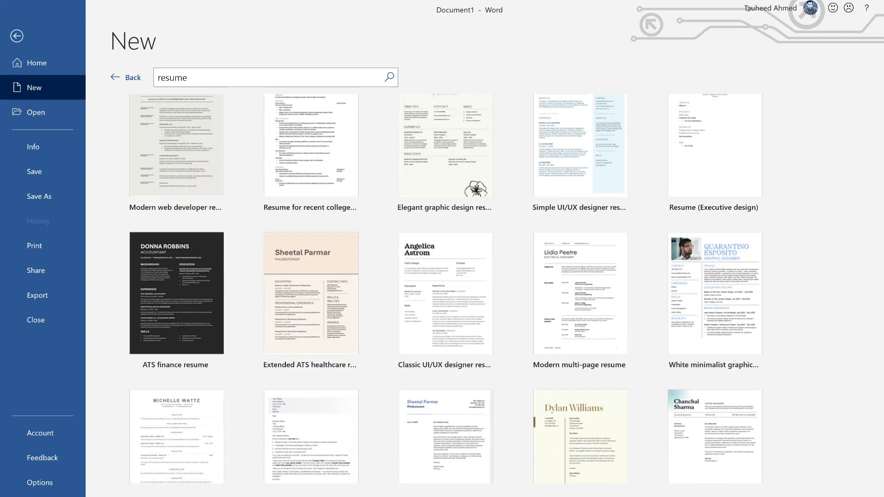
{"action": "scroll", "scroll_direction": "down", "scroll_amount": 3}
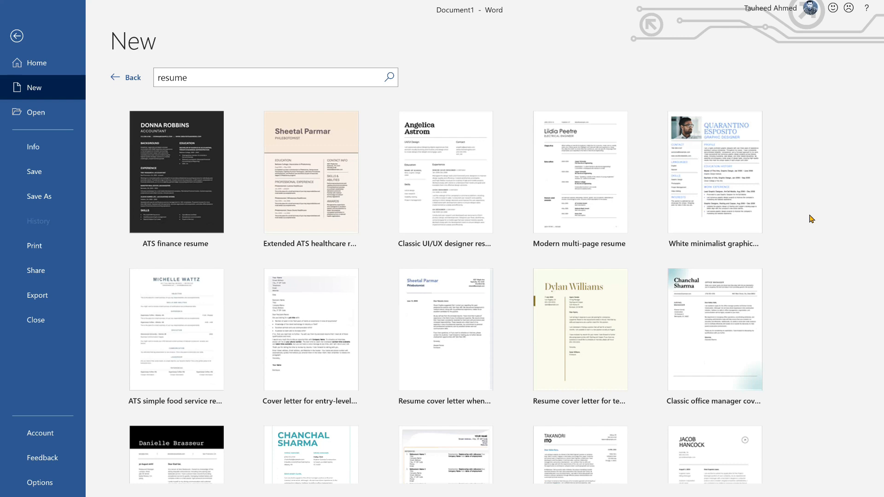
{"action": "left_click", "coordinate": [714, 173]}
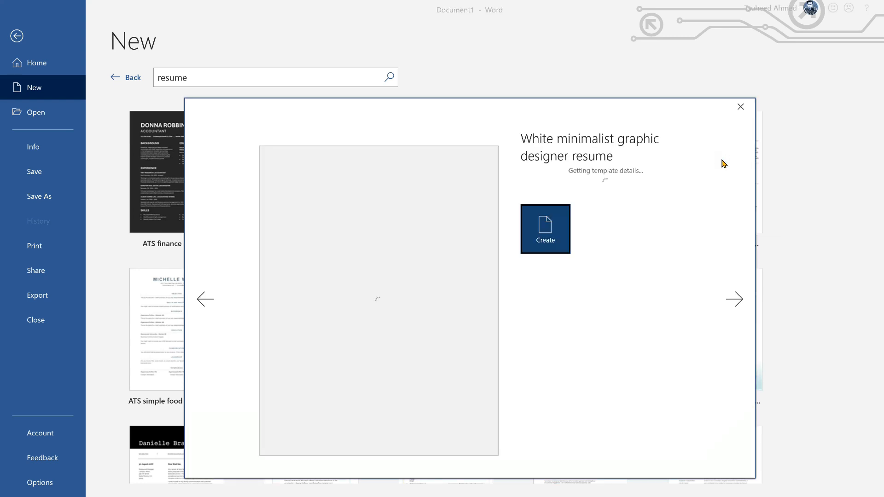
{"action": "left_click", "coordinate": [544, 229]}
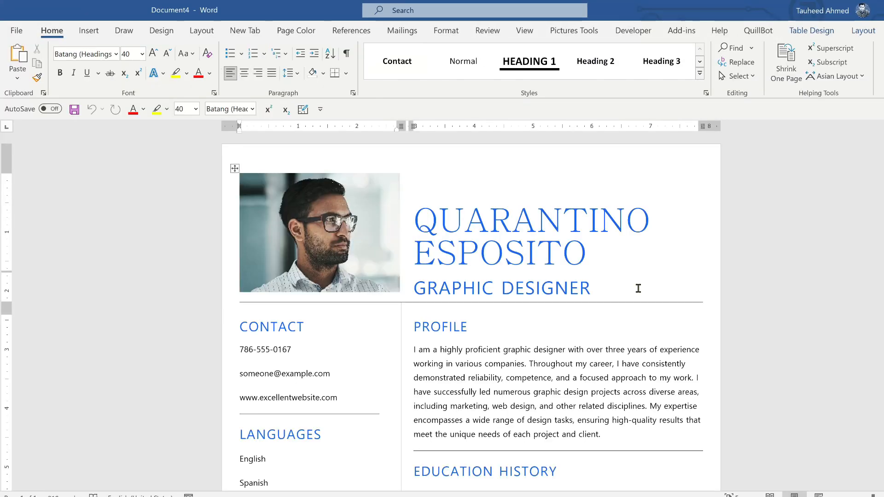
{"action": "mouse_move", "coordinate": [463, 364]}
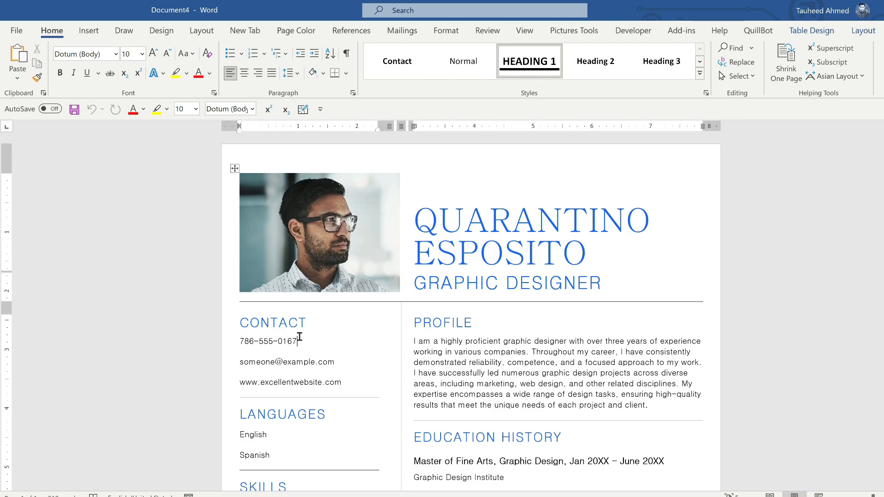
Delete the final four digits so the phone number reads '786-555-'
{"action": "key", "text": "Backspace"}
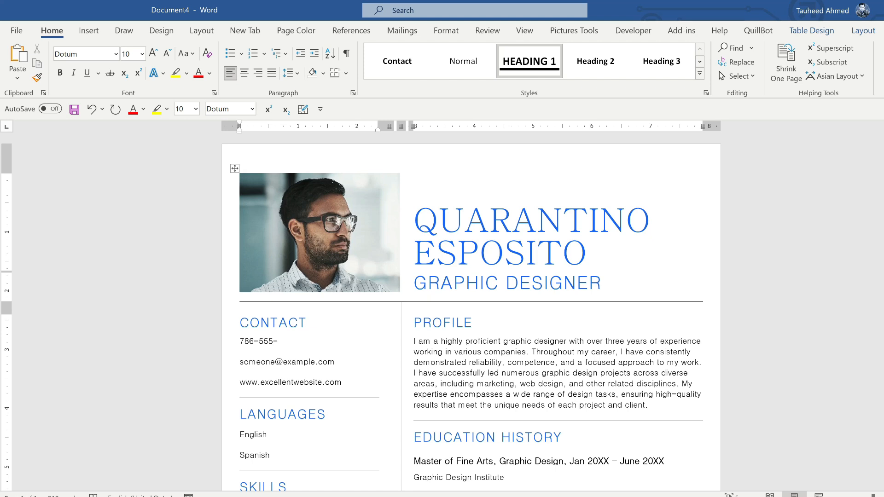
{"action": "left_click", "coordinate": [277, 341]}
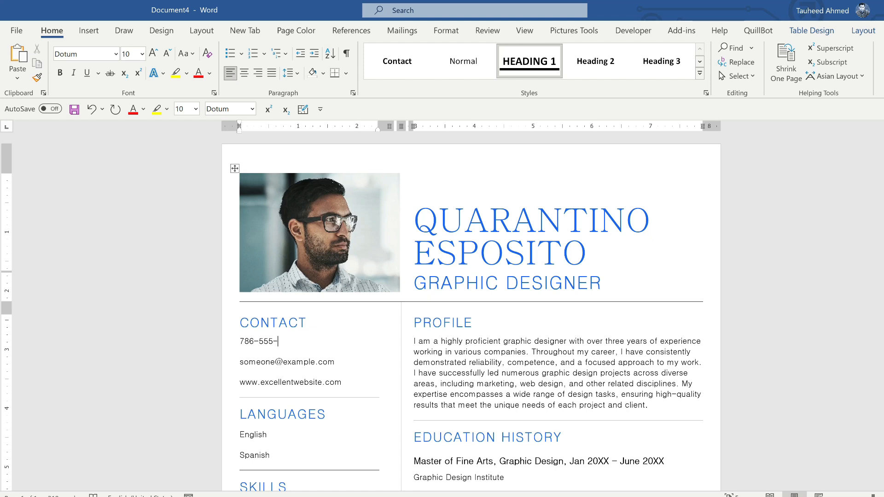